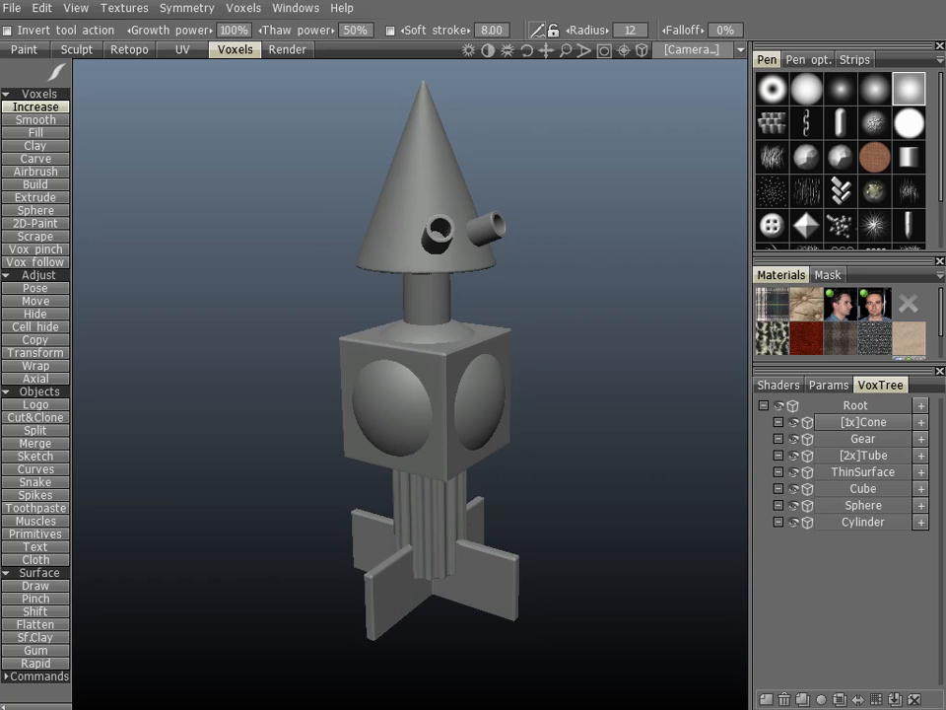
pyautogui.moveTo(920, 535)
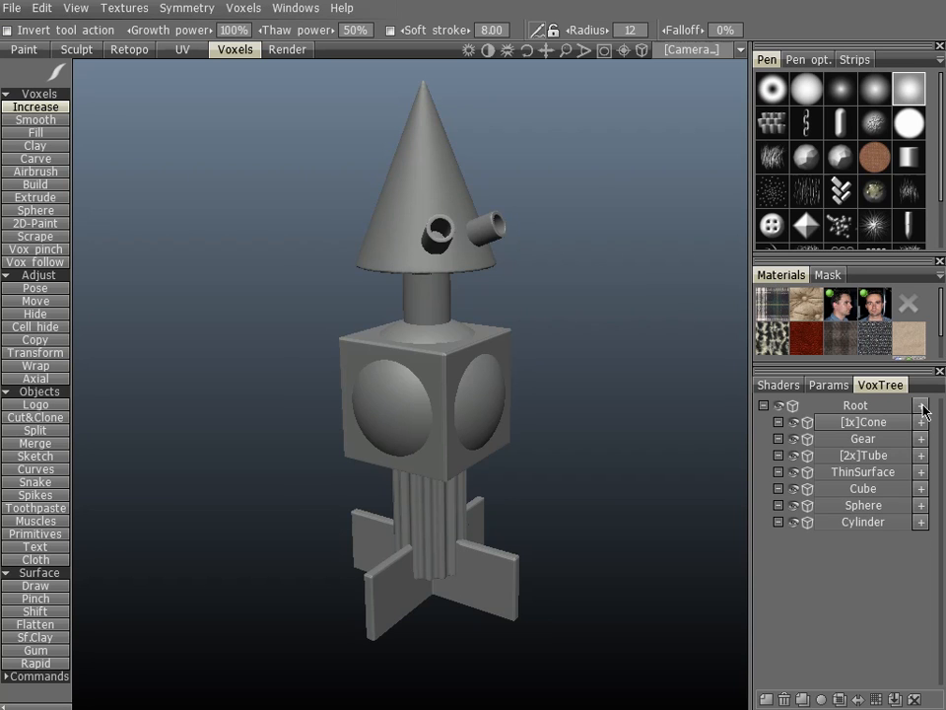
pyautogui.moveTo(923, 426)
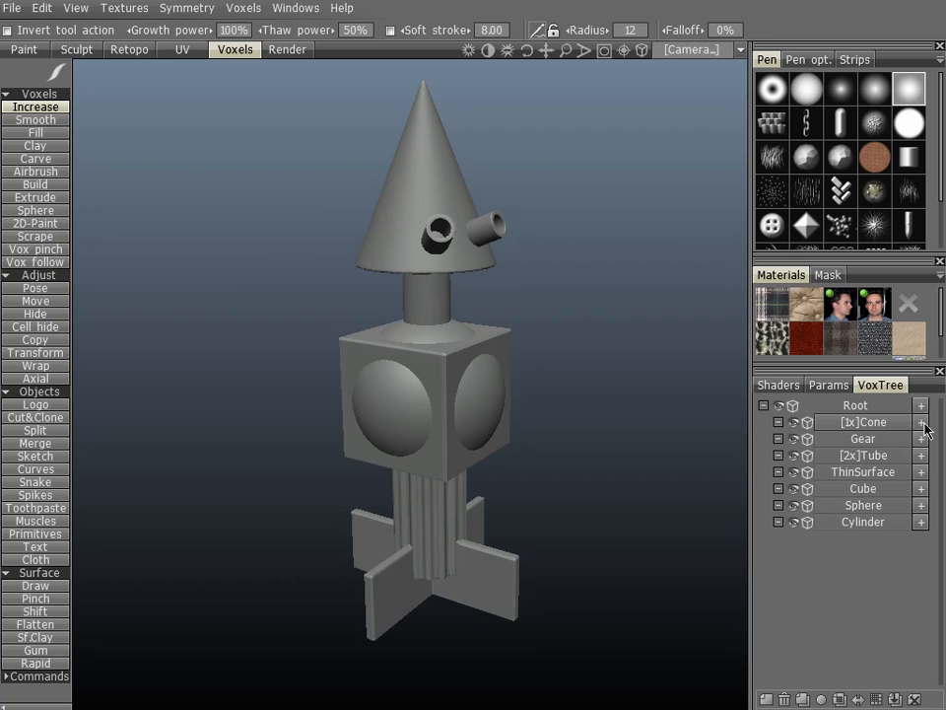
# Step: Add an empty child layer under Cone and a new root layer, then select Volume99
pyautogui.click(920, 422)
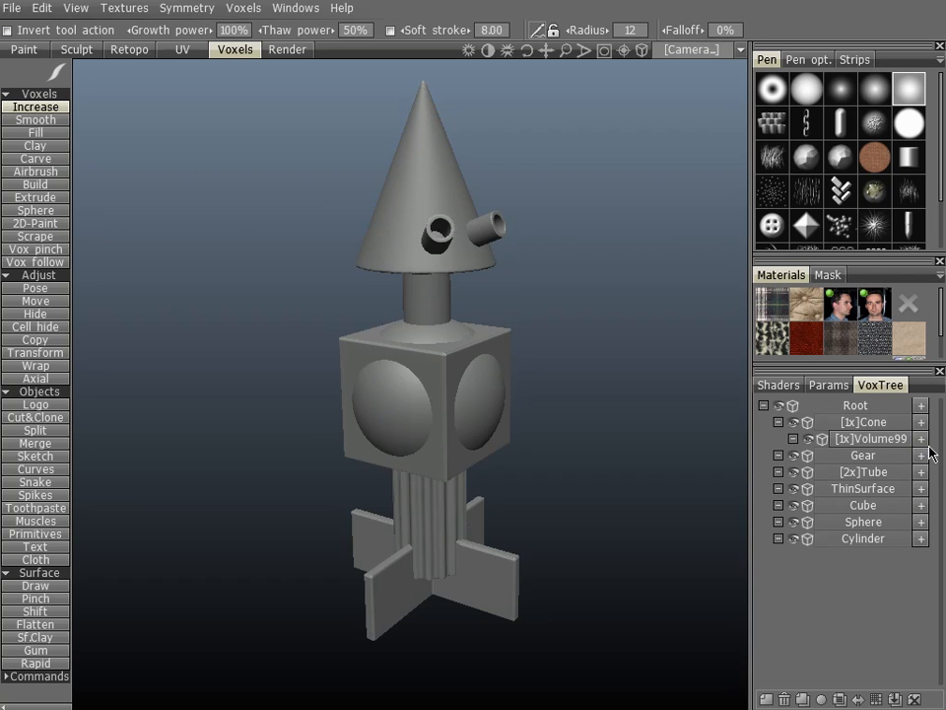
pyautogui.moveTo(920, 406)
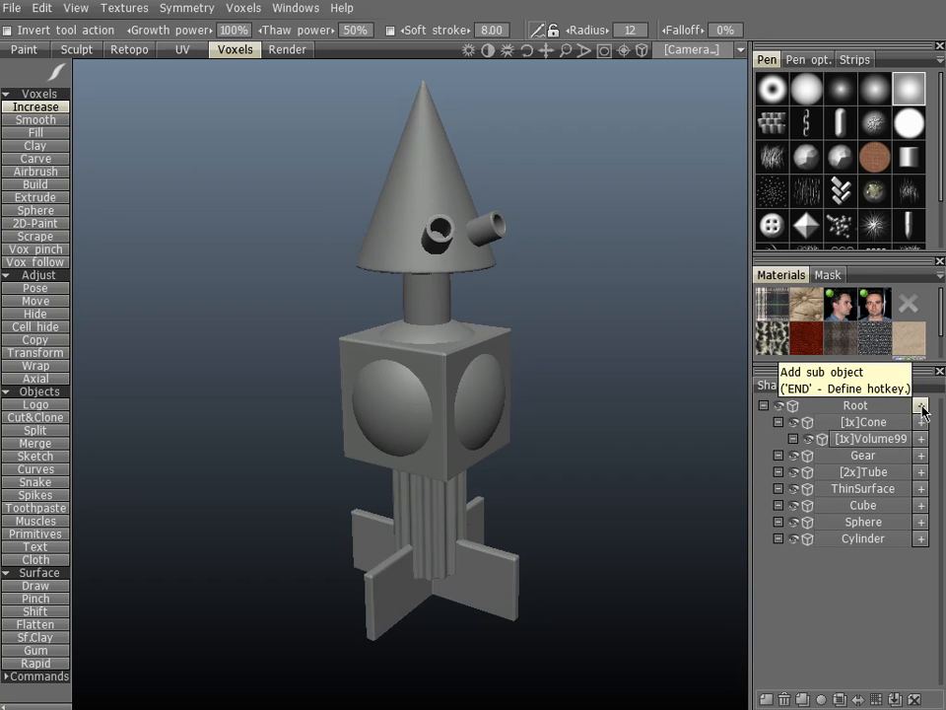
pyautogui.click(921, 405)
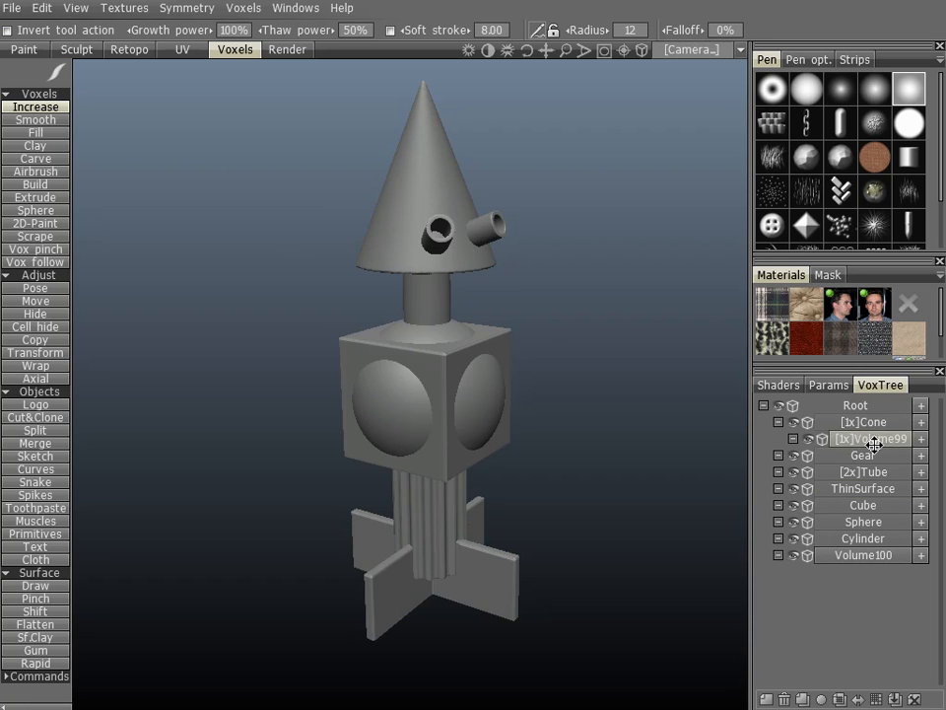
pyautogui.click(779, 422)
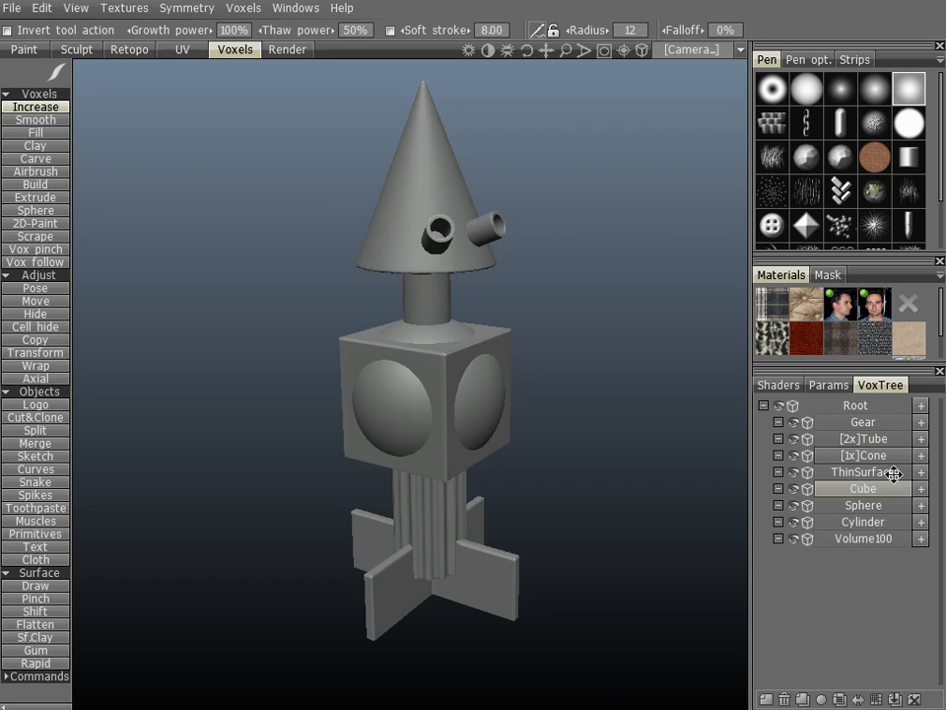
# Step: Drag the Cone layer onto Volume100 so it becomes a child
pyautogui.click(847, 472)
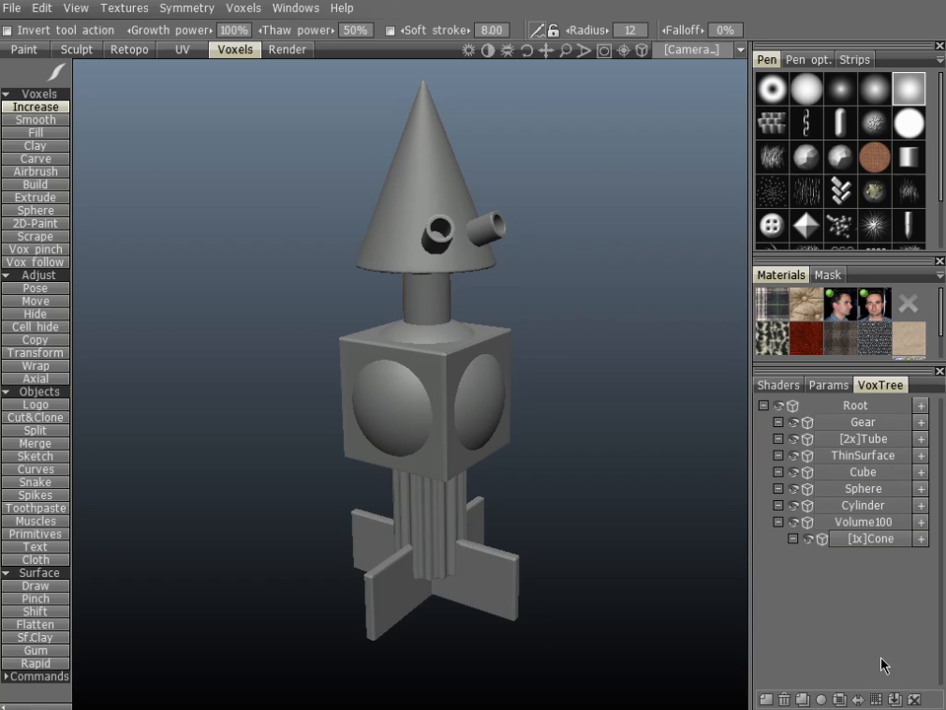
pyautogui.doubleClick(863, 538)
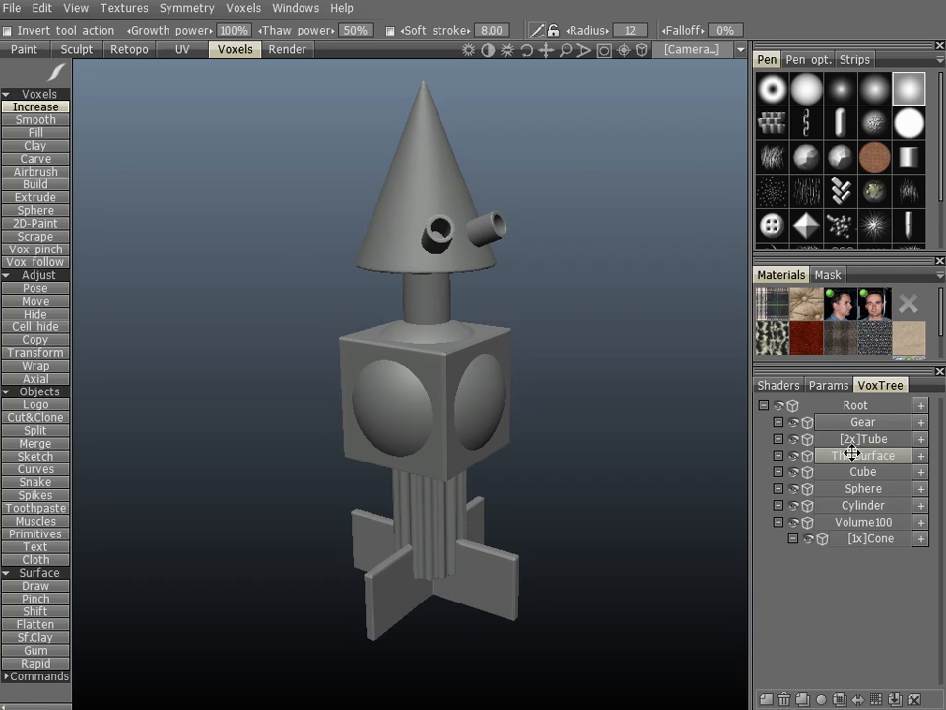
# Step: Activate the Transform tool and select the Tube layer to try the gizmo
pyautogui.click(37, 352)
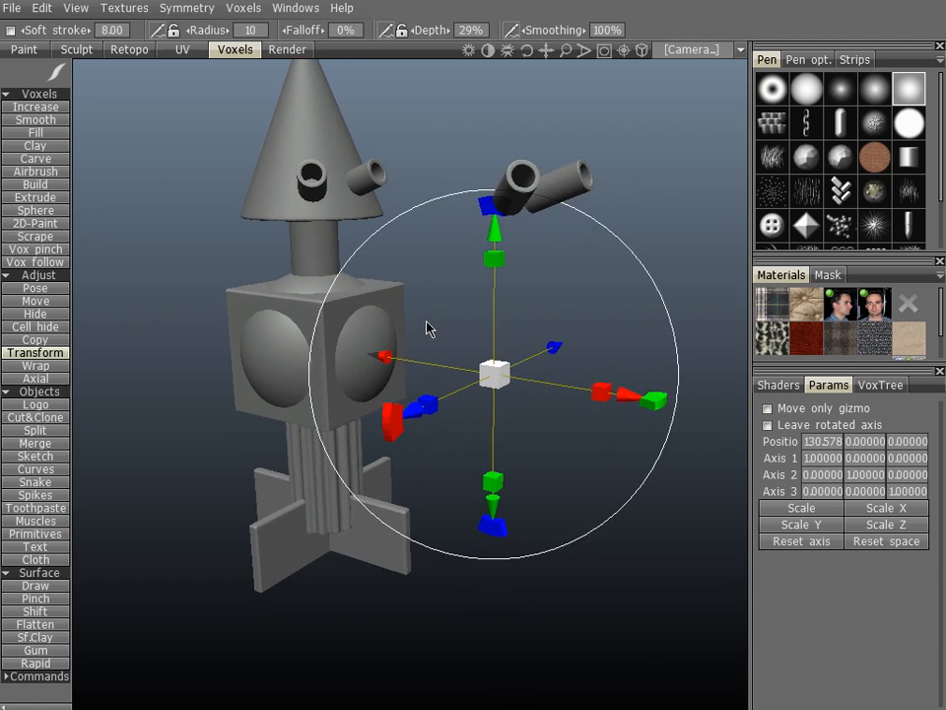
pyautogui.click(879, 385)
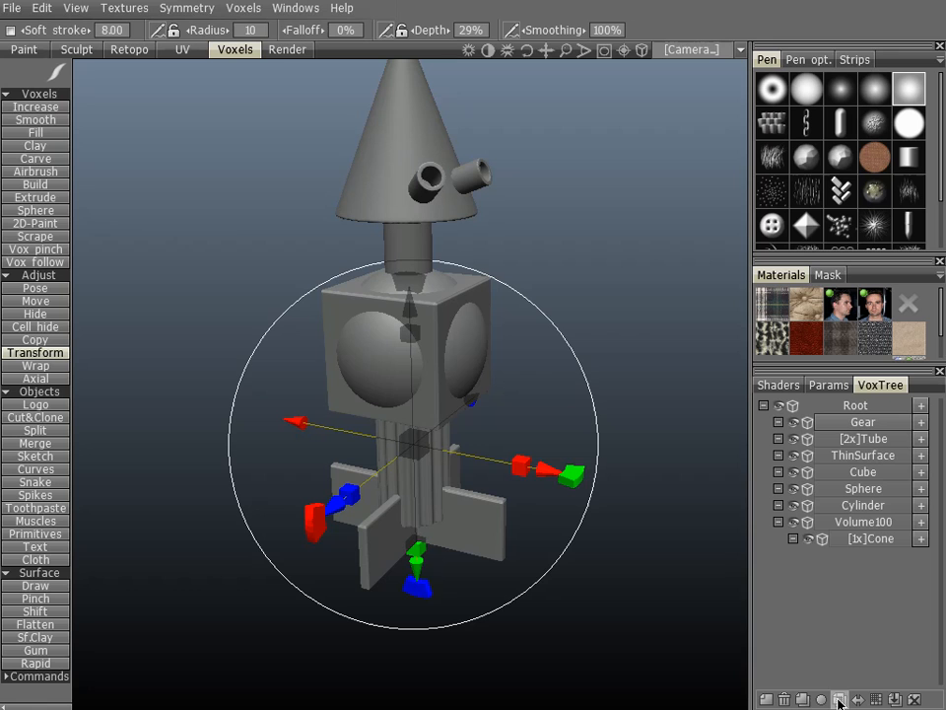
pyautogui.moveTo(840, 699)
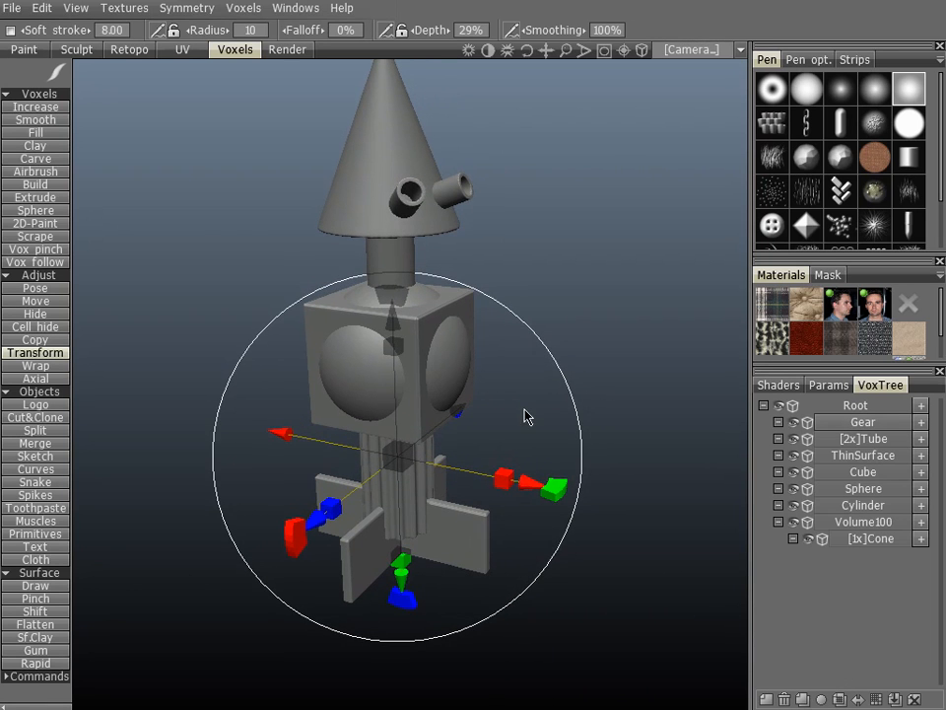
pyautogui.moveTo(538, 408)
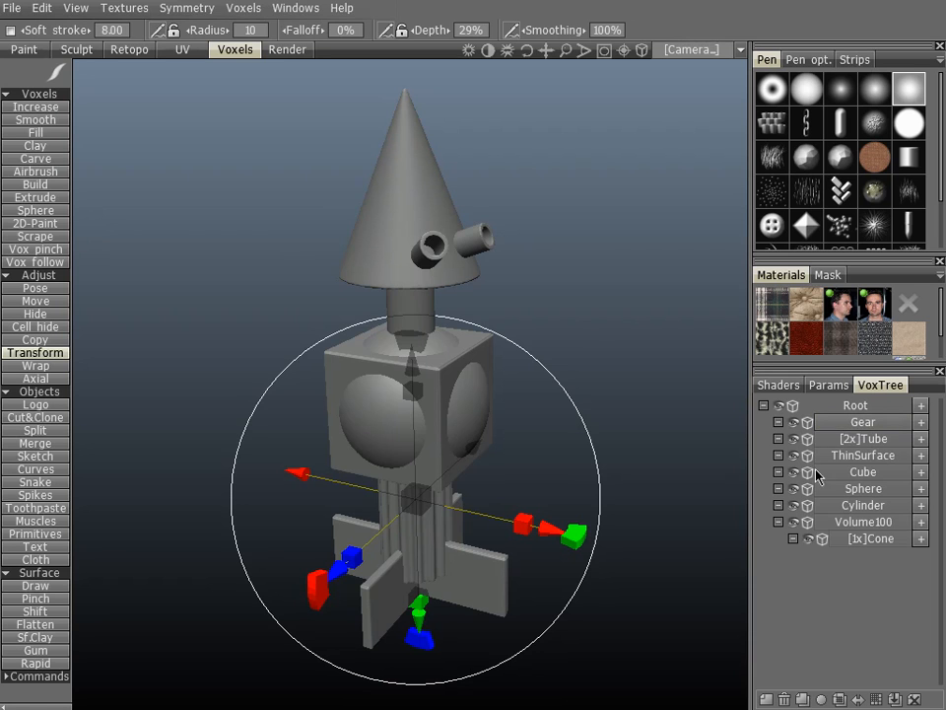
pyautogui.moveTo(865, 439)
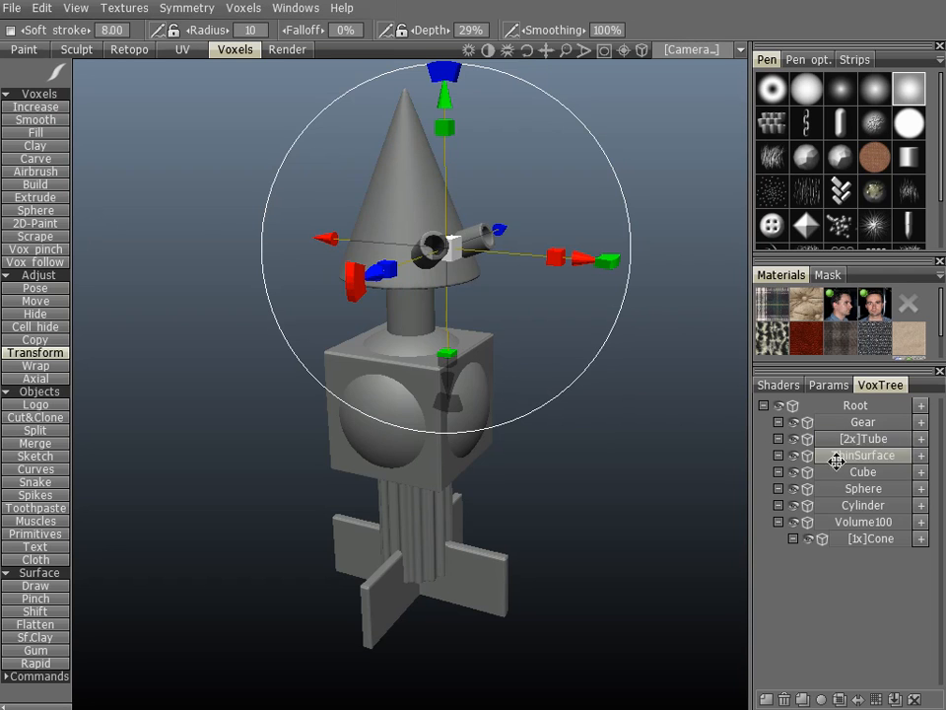
pyautogui.moveTo(841, 447)
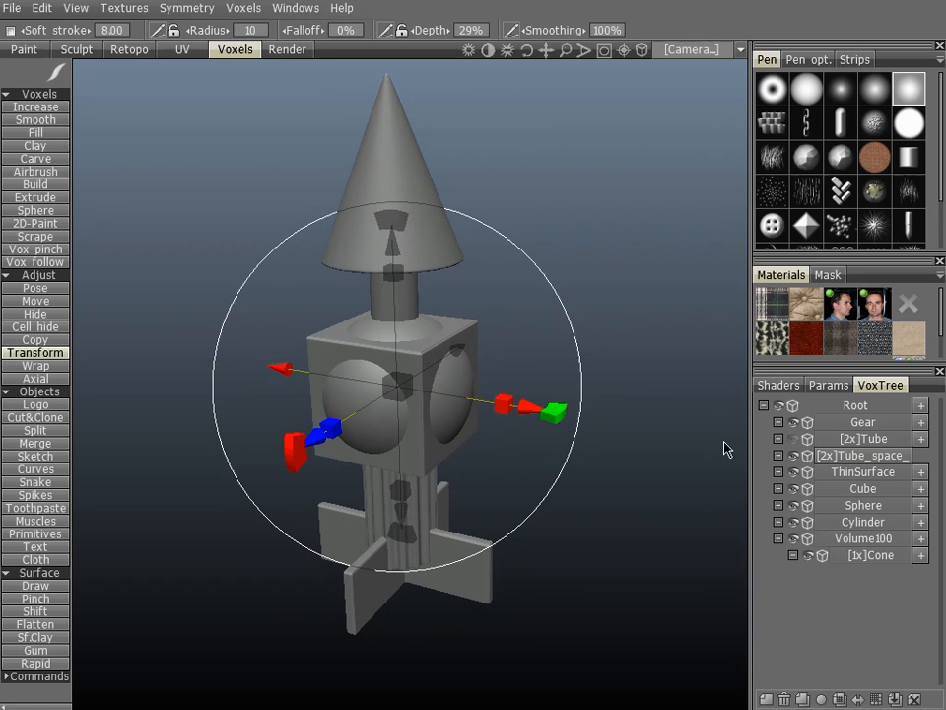
pyautogui.moveTo(483, 161)
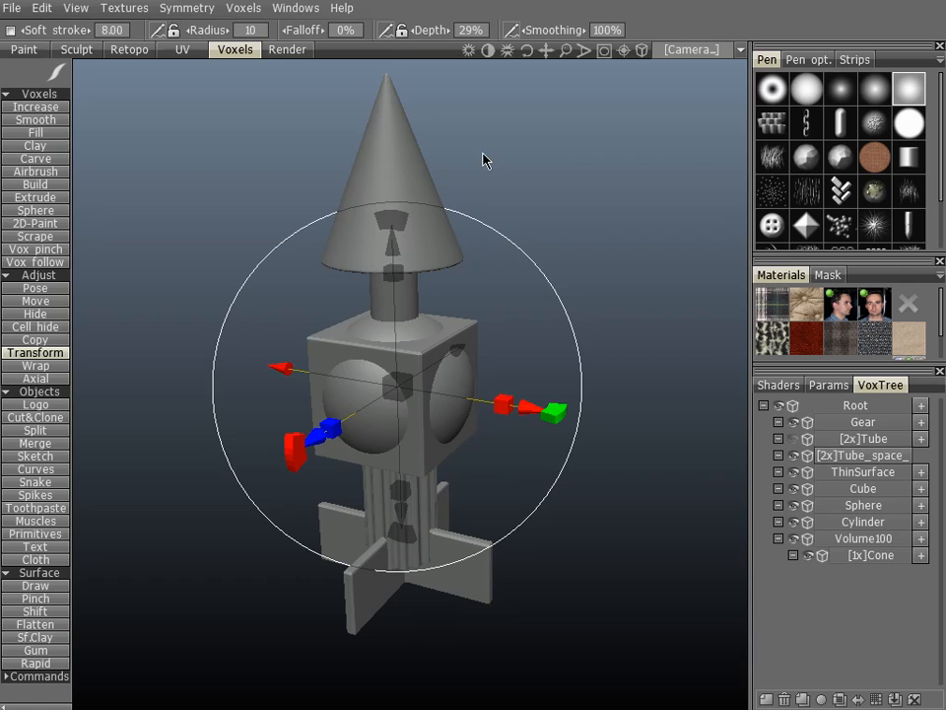
pyautogui.moveTo(795, 468)
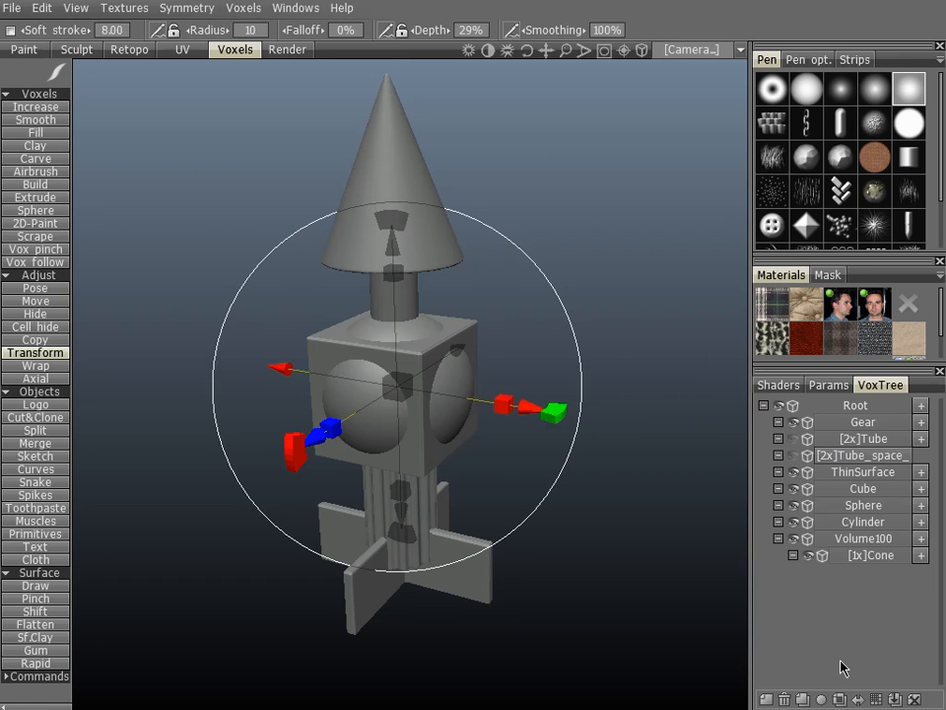
pyautogui.moveTo(862, 698)
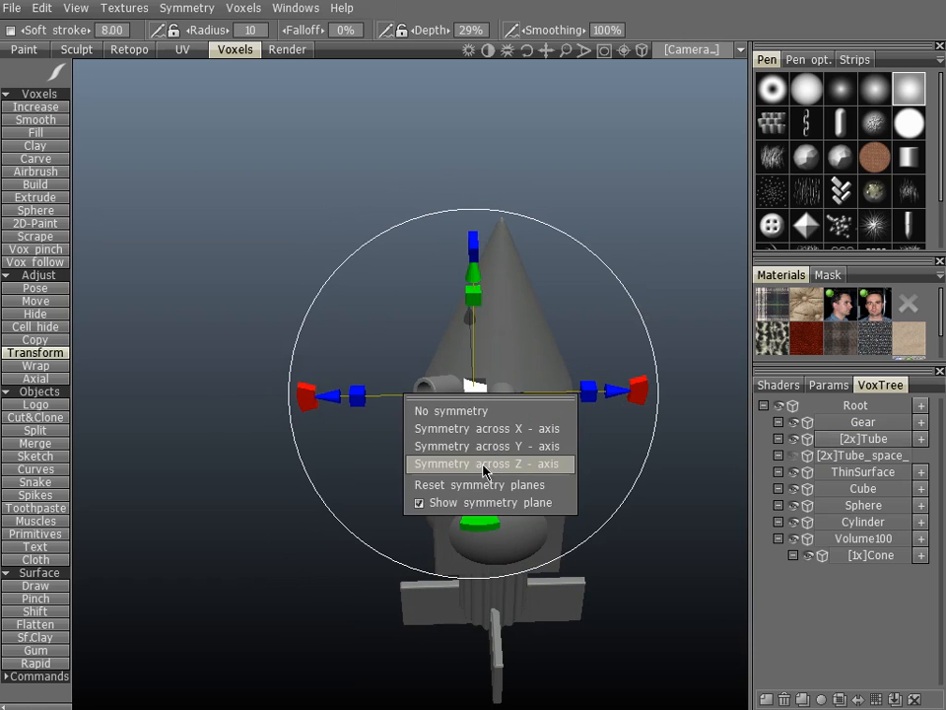
# Step: Choose Symmetry across Z-axis for the tubes on the cone
pyautogui.click(487, 463)
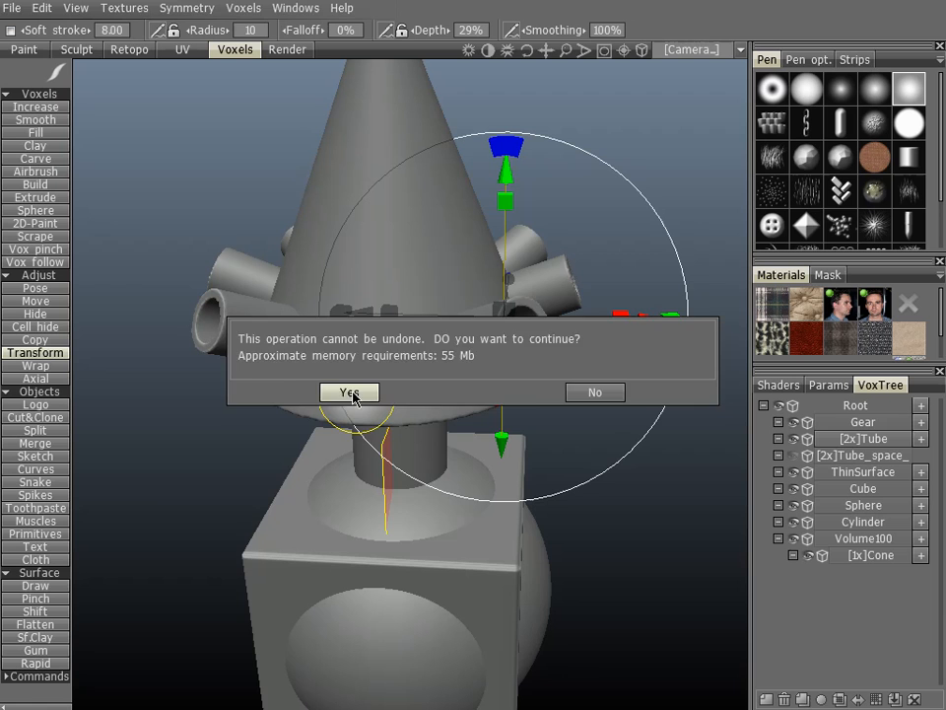
# Step: Confirm the irreversible symmetry and orbit to view the four mirrored tubes
pyautogui.click(349, 393)
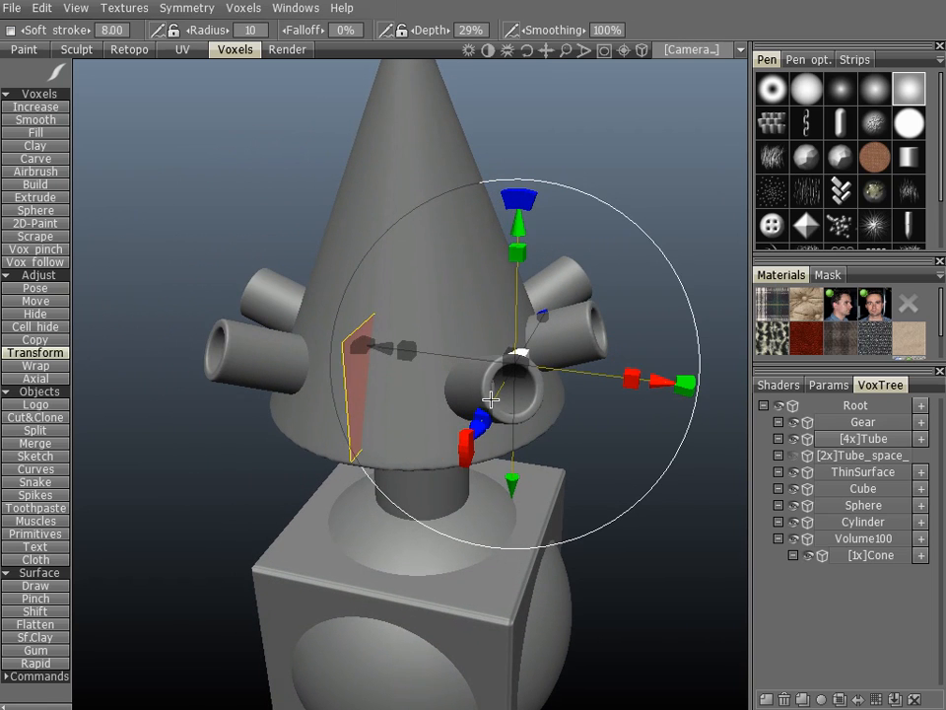
pyautogui.moveTo(492, 394); pyautogui.dragTo(493, 355)
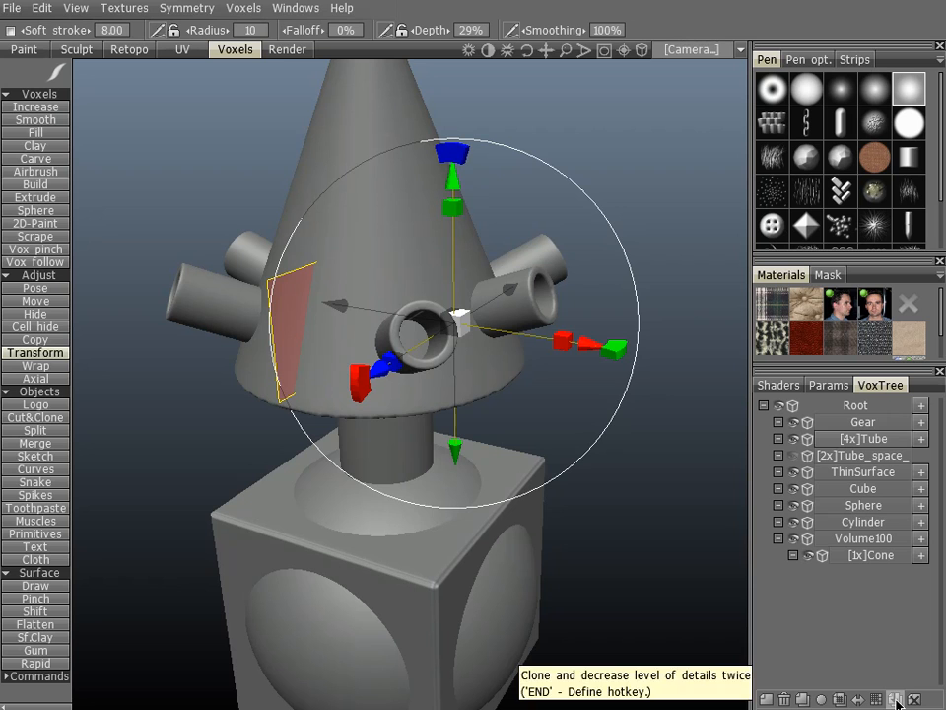
pyautogui.moveTo(525, 528)
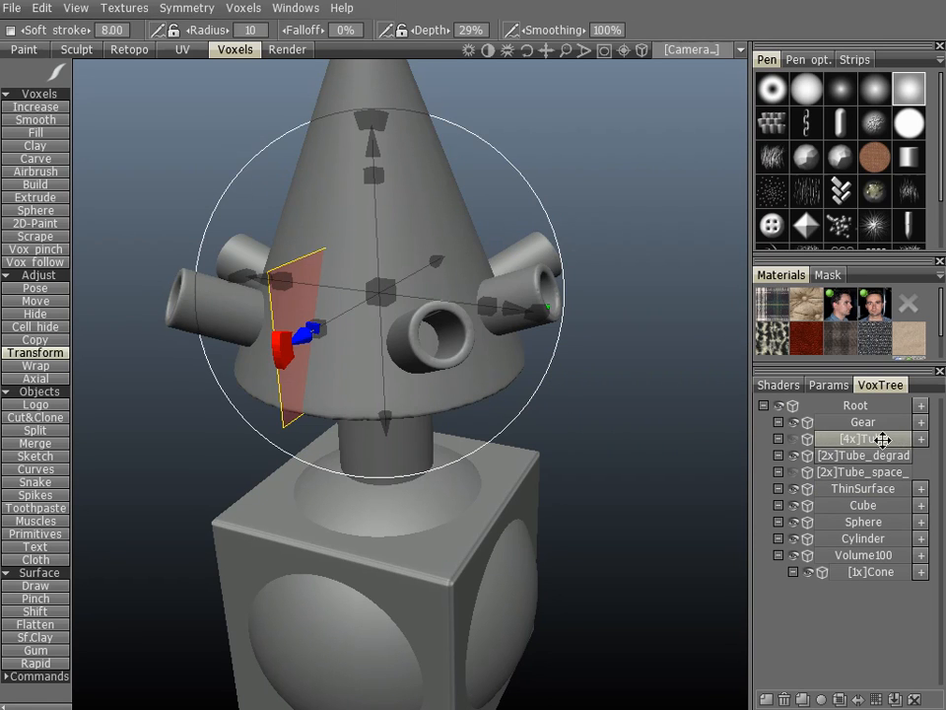
# Step: Select the four-tube layer to create its reduced-detail Tube_degrad clone
pyautogui.click(865, 454)
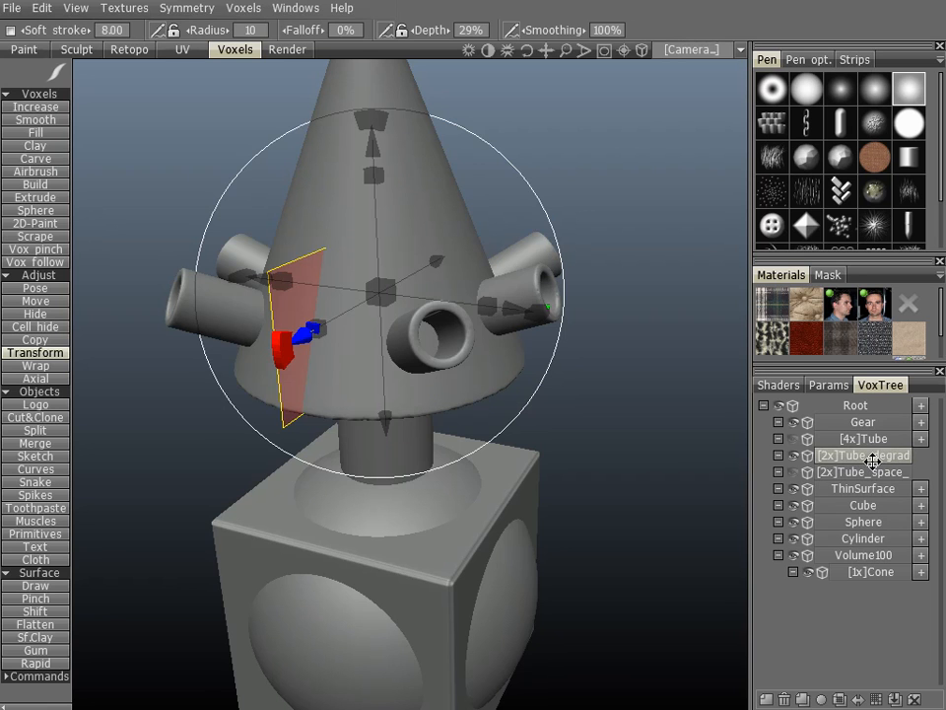
pyautogui.moveTo(483, 386)
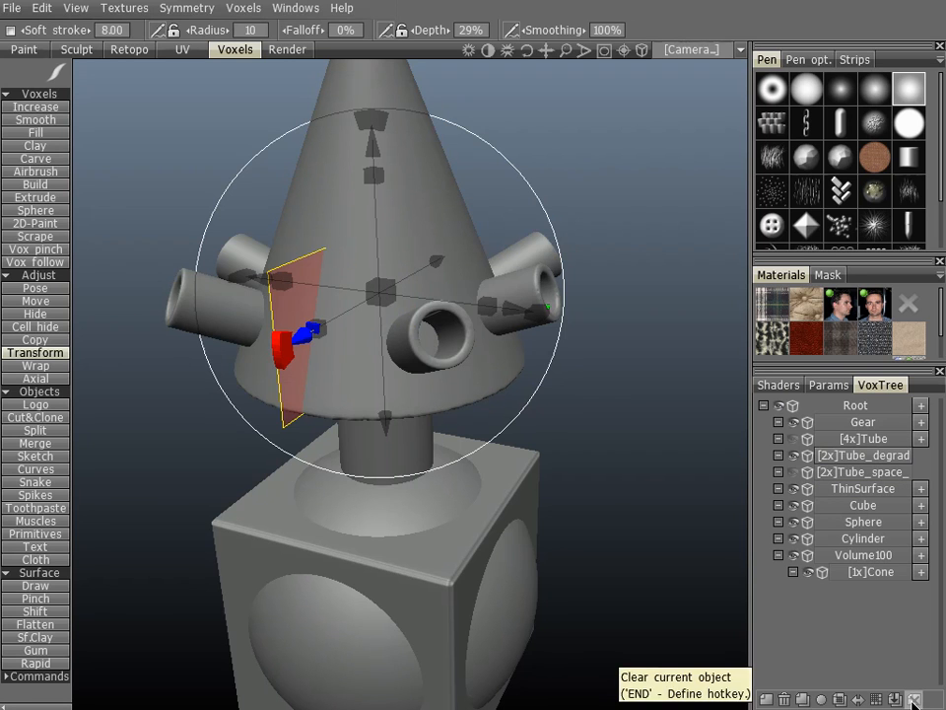
pyautogui.moveTo(519, 456)
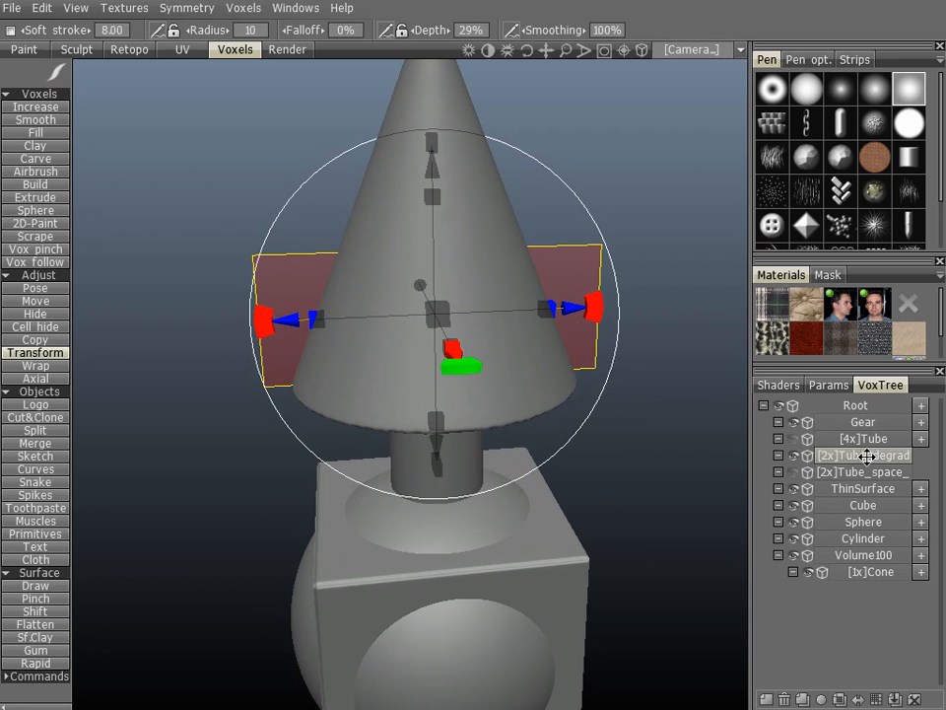
# Step: From the Tube_degrad layer's context menu, move the cone into Volume100
pyautogui.rightClick(863, 454)
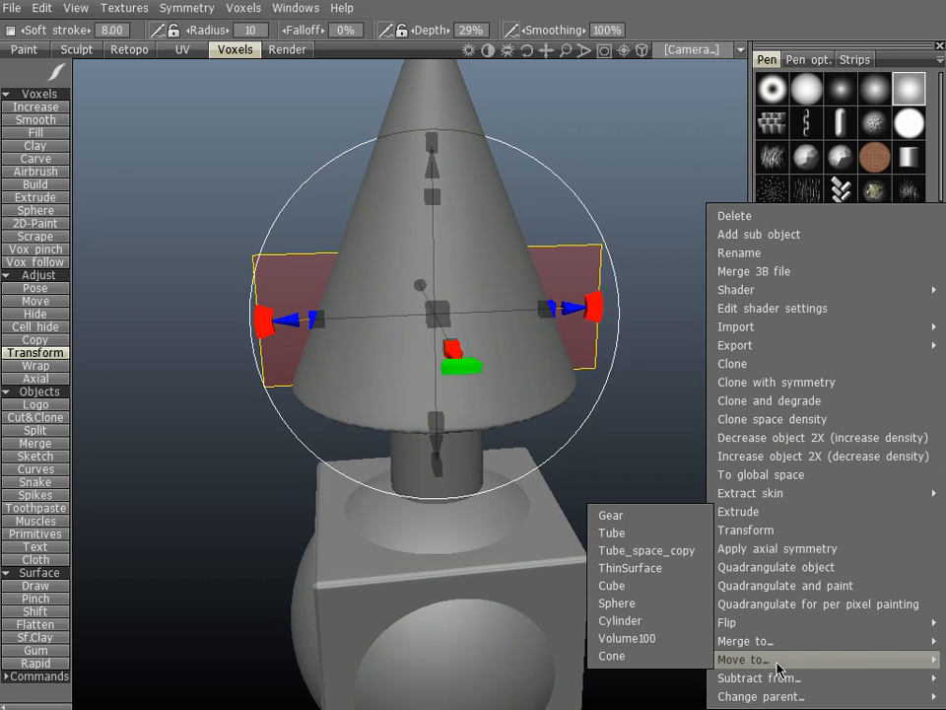
pyautogui.click(651, 452)
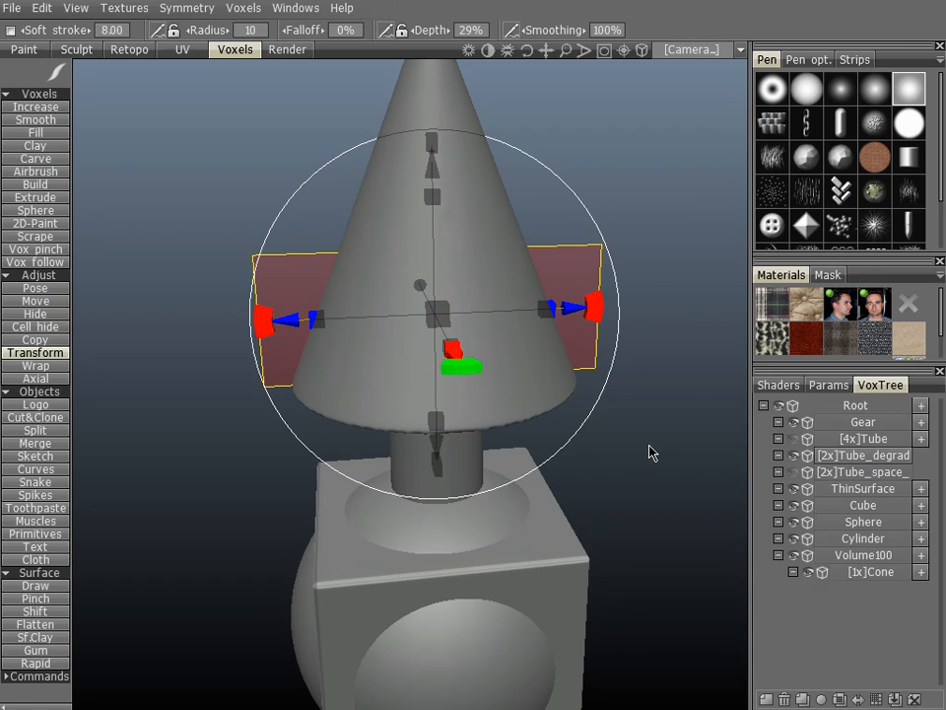
pyautogui.moveTo(719, 539)
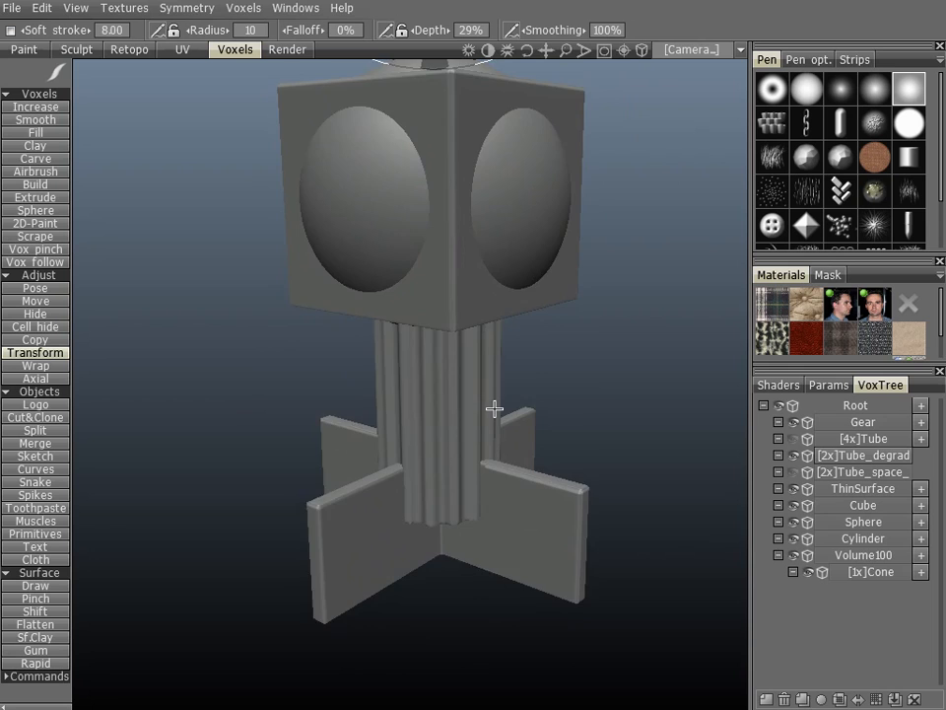
# Step: Orbit around the four boards and delete the Cone layer from Volume100
pyautogui.moveTo(493, 409); pyautogui.dragTo(297, 387)
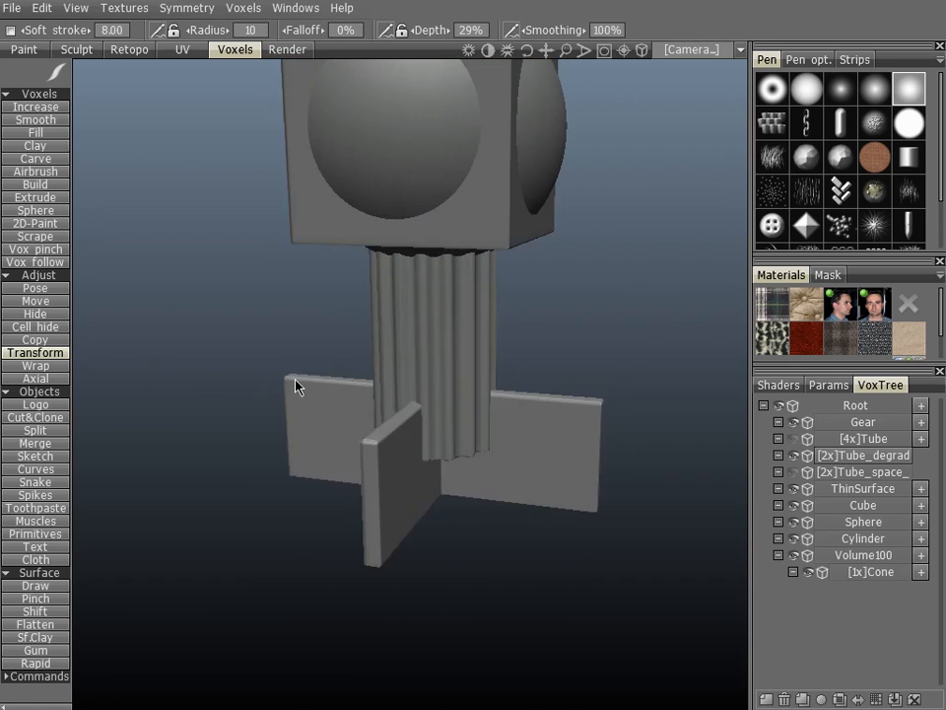
pyautogui.moveTo(301, 384); pyautogui.dragTo(424, 414)
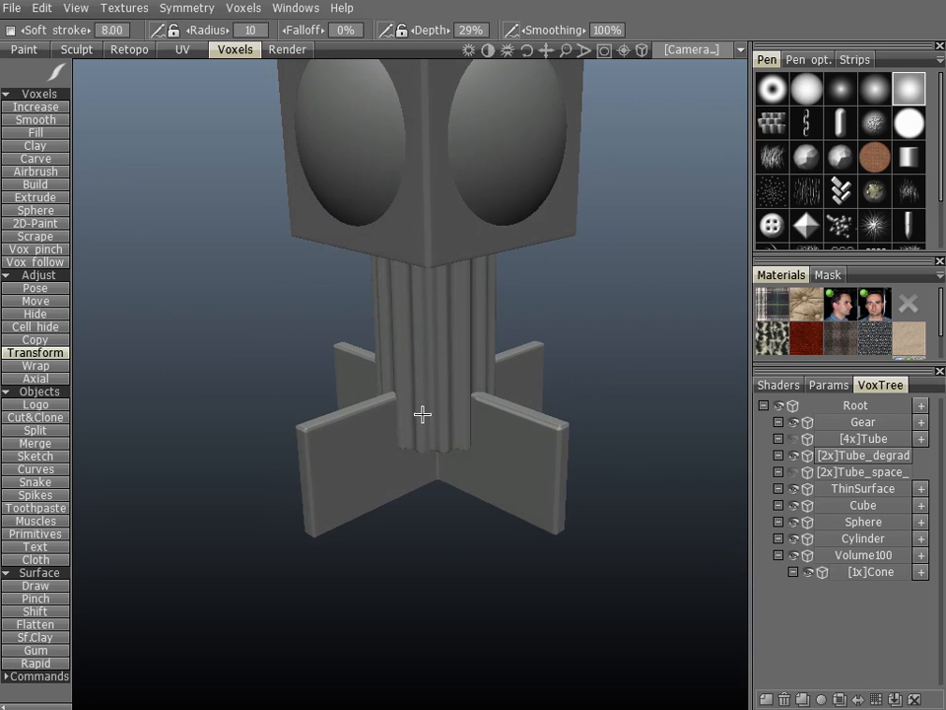
pyautogui.moveTo(424, 413); pyautogui.dragTo(483, 419)
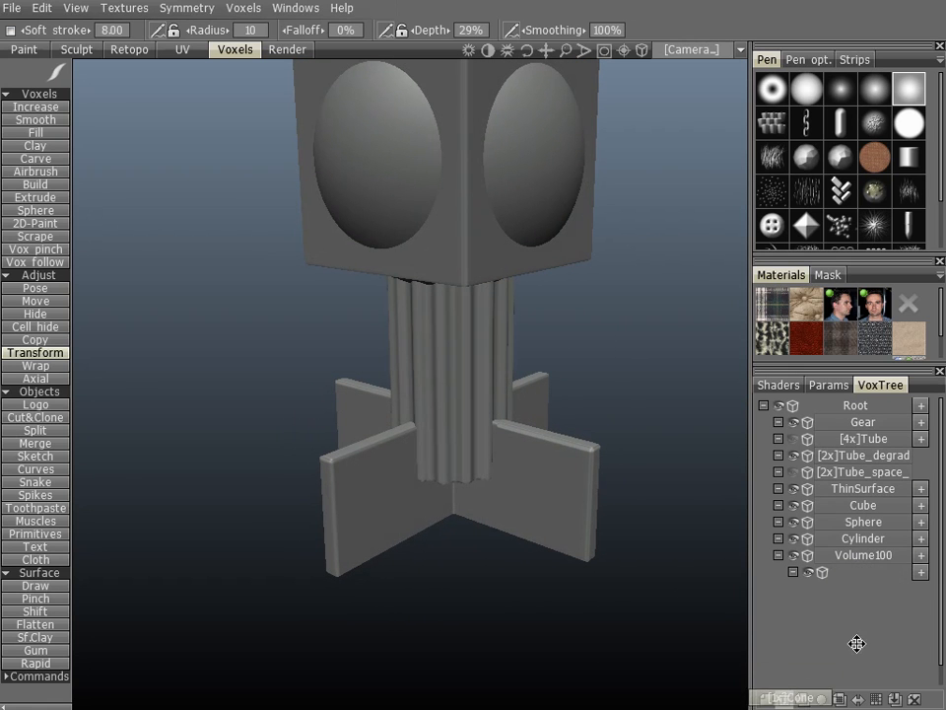
pyautogui.click(862, 487)
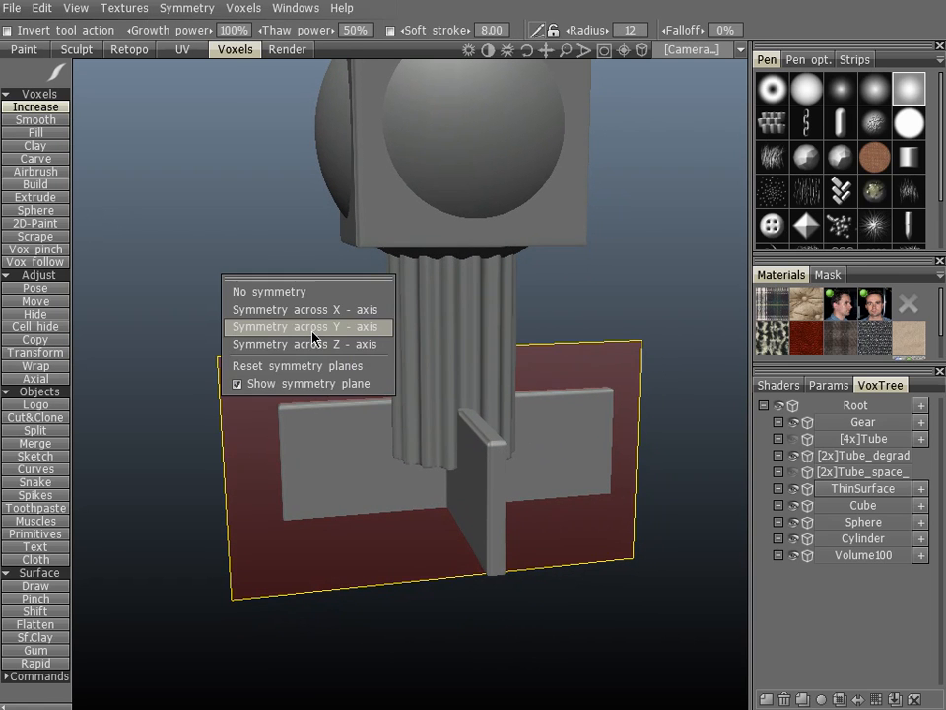
# Step: Set mirror symmetry across the Y axis and view the holed front board
pyautogui.click(304, 326)
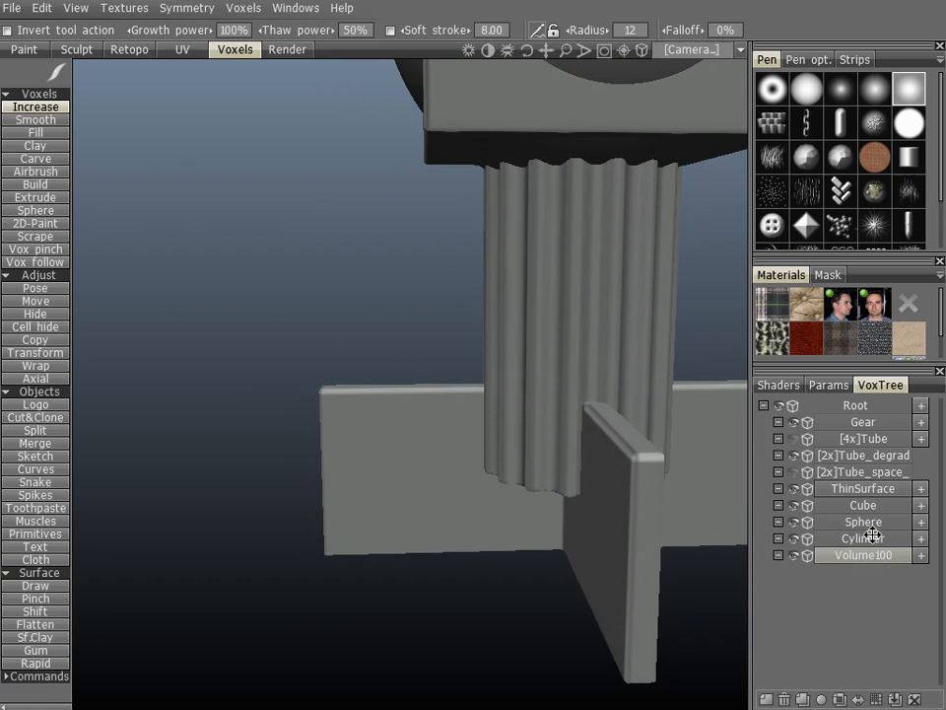
pyautogui.moveTo(791, 488)
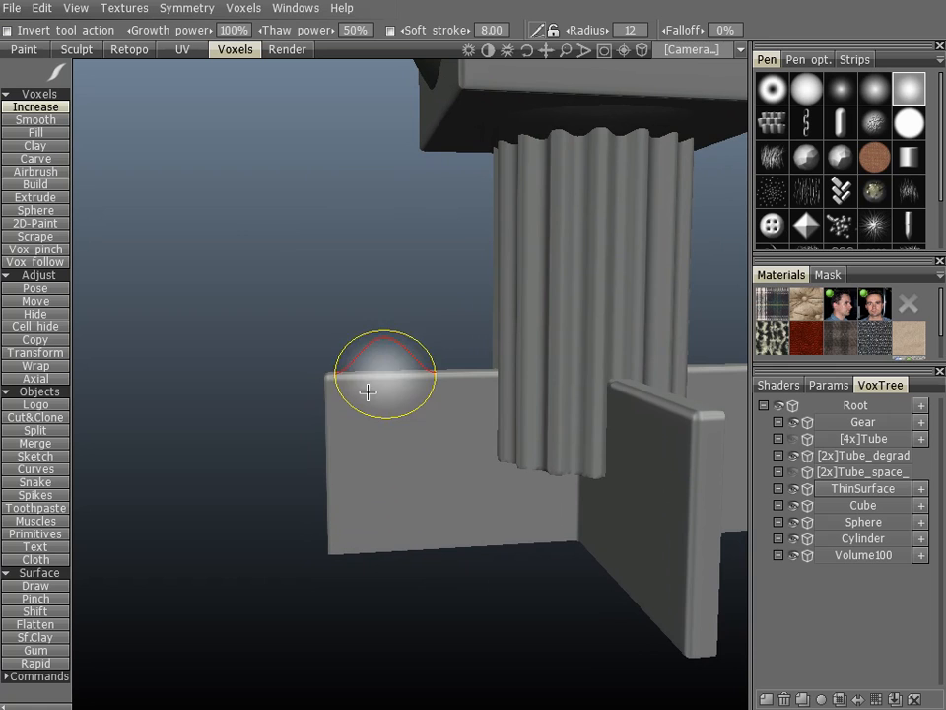
pyautogui.moveTo(394, 444)
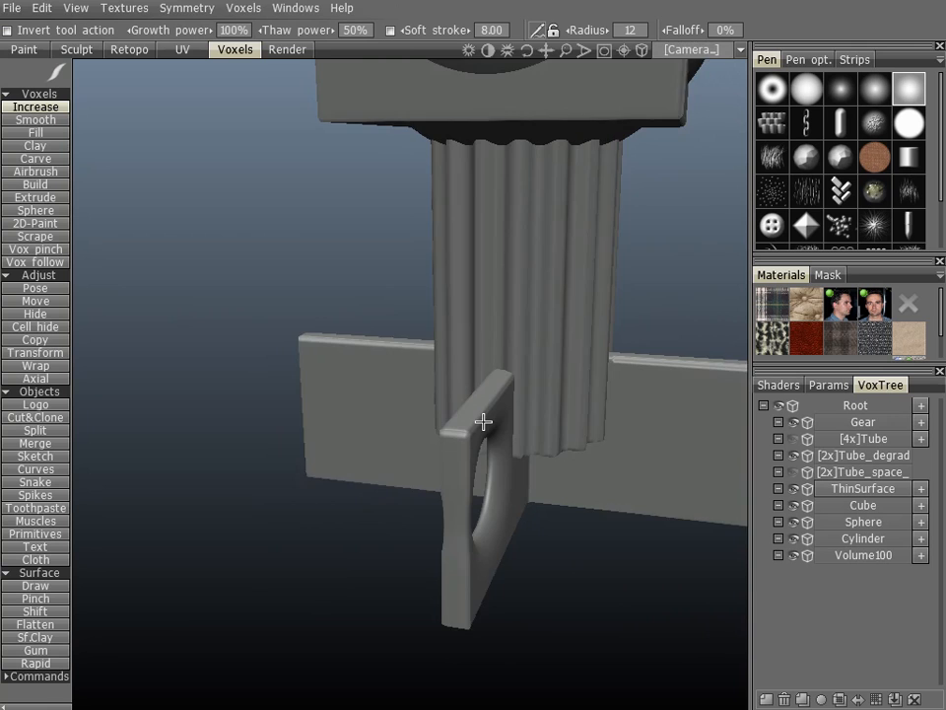
pyautogui.moveTo(483, 422); pyautogui.dragTo(511, 434)
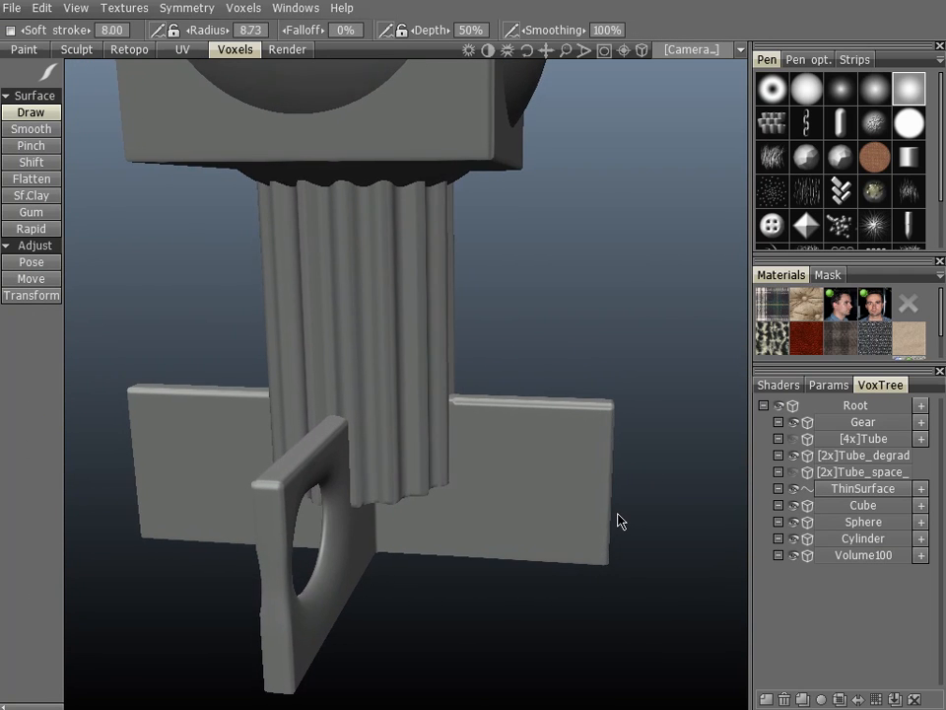
# Step: Push a deep round dent into the right board and orbit to check its back
pyautogui.moveTo(619, 521); pyautogui.dragTo(491, 441)
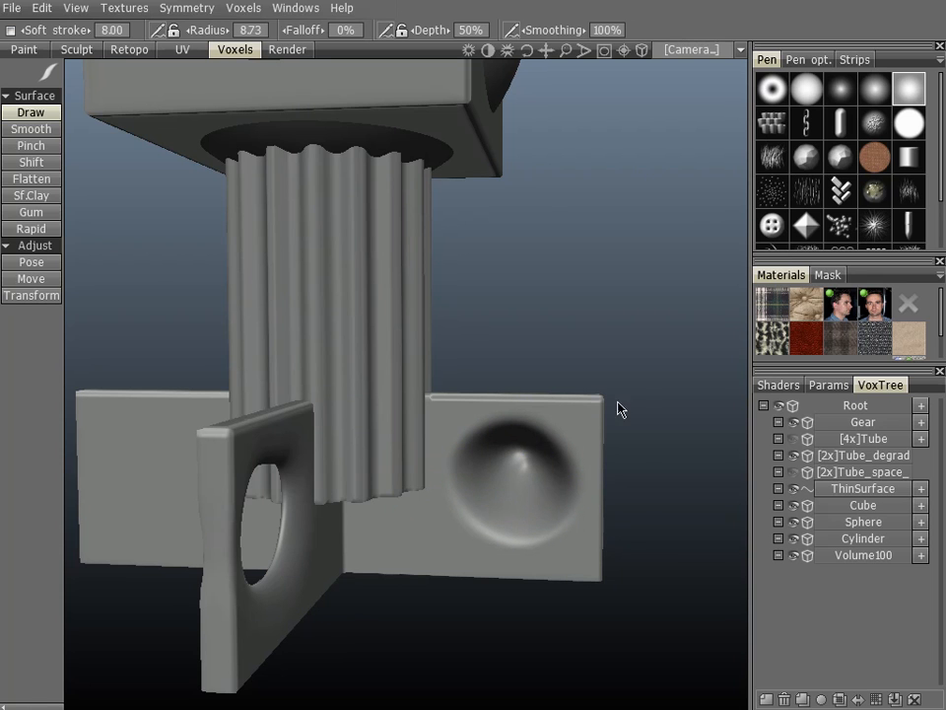
pyautogui.moveTo(616, 409); pyautogui.dragTo(246, 419)
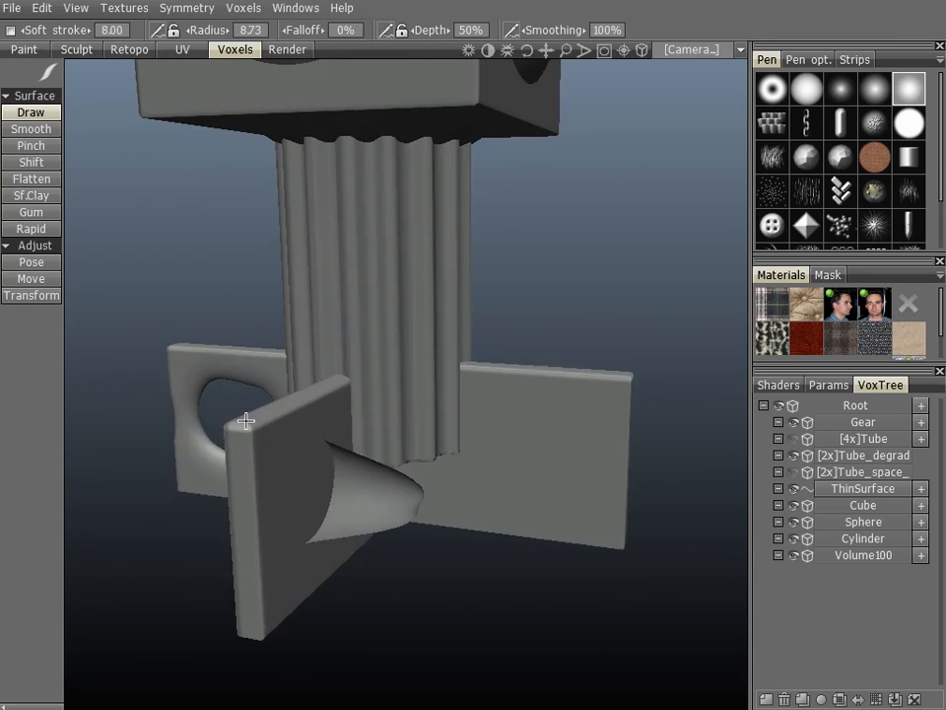
pyautogui.moveTo(246, 419); pyautogui.dragTo(490, 439)
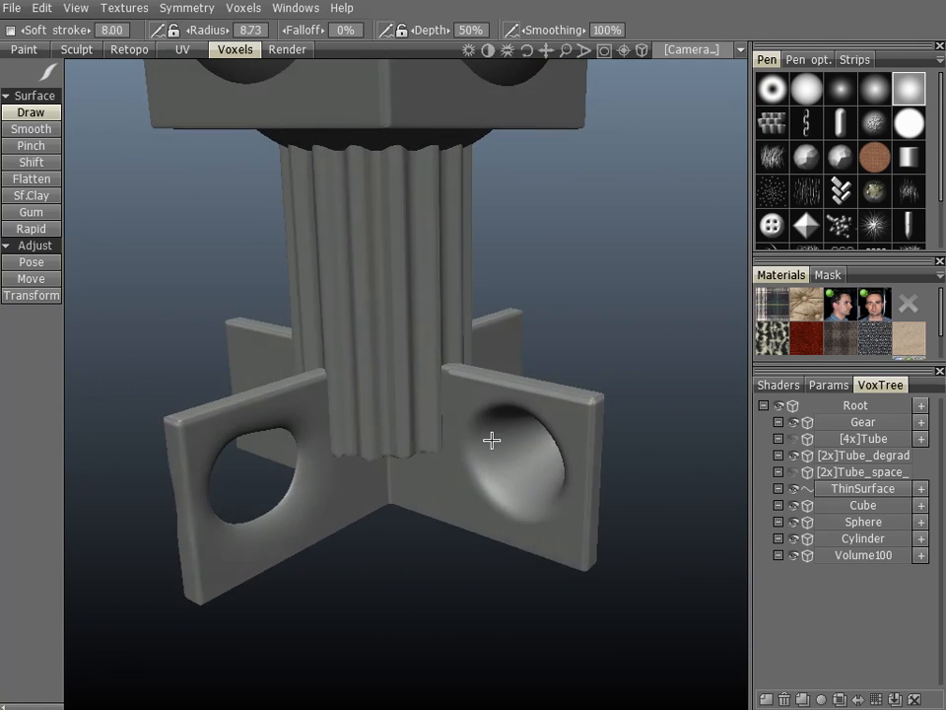
pyautogui.moveTo(492, 440); pyautogui.dragTo(275, 444)
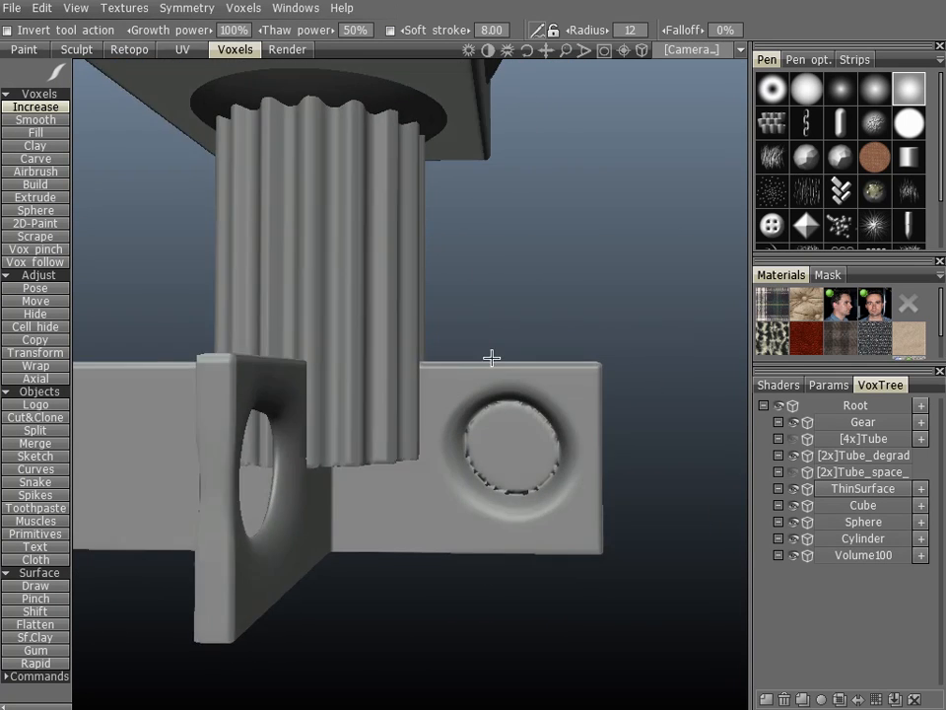
pyautogui.moveTo(492, 358); pyautogui.dragTo(397, 410)
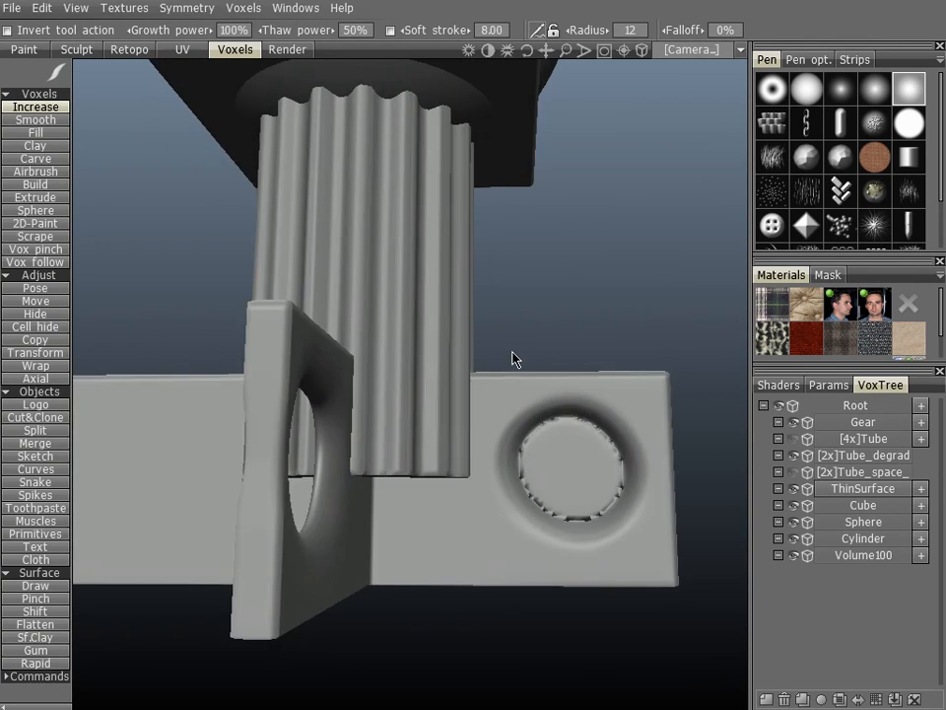
pyautogui.moveTo(513, 359); pyautogui.dragTo(431, 401)
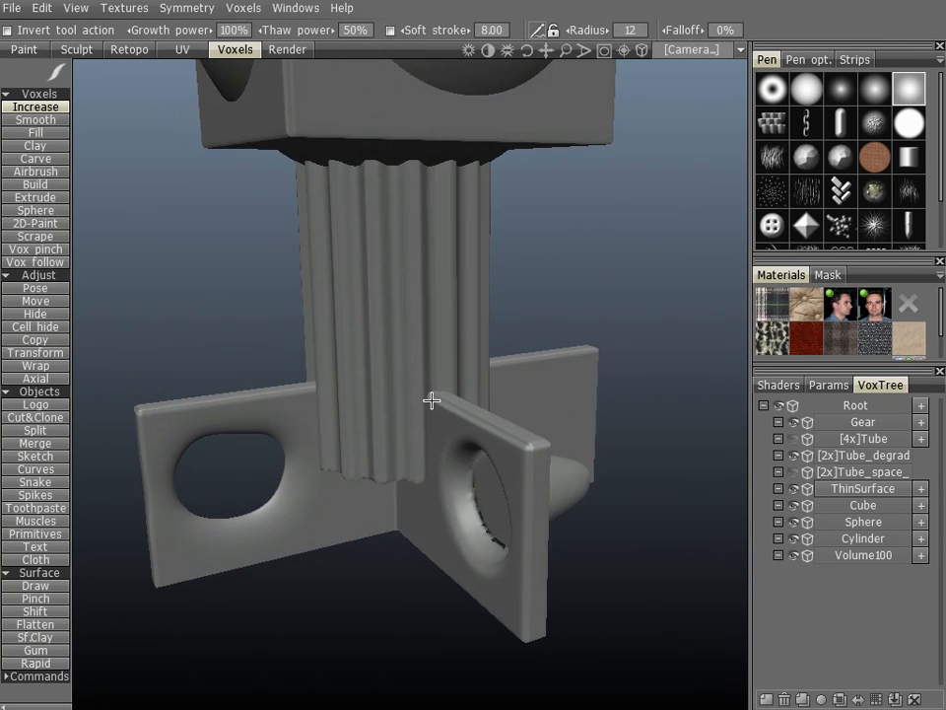
pyautogui.moveTo(431, 402); pyautogui.dragTo(437, 448)
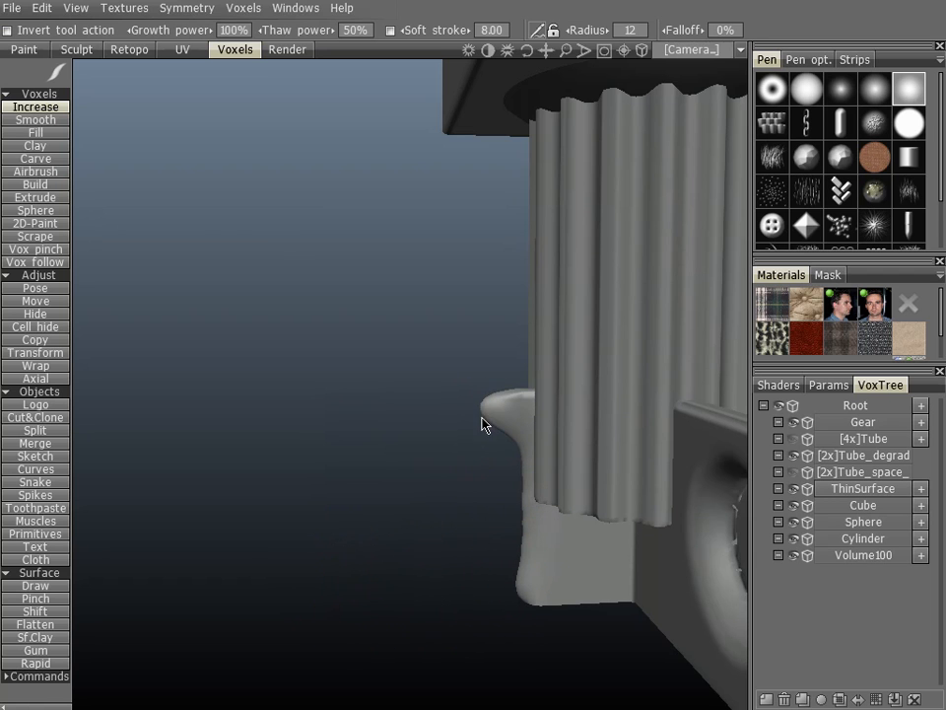
pyautogui.moveTo(483, 424); pyautogui.dragTo(227, 389)
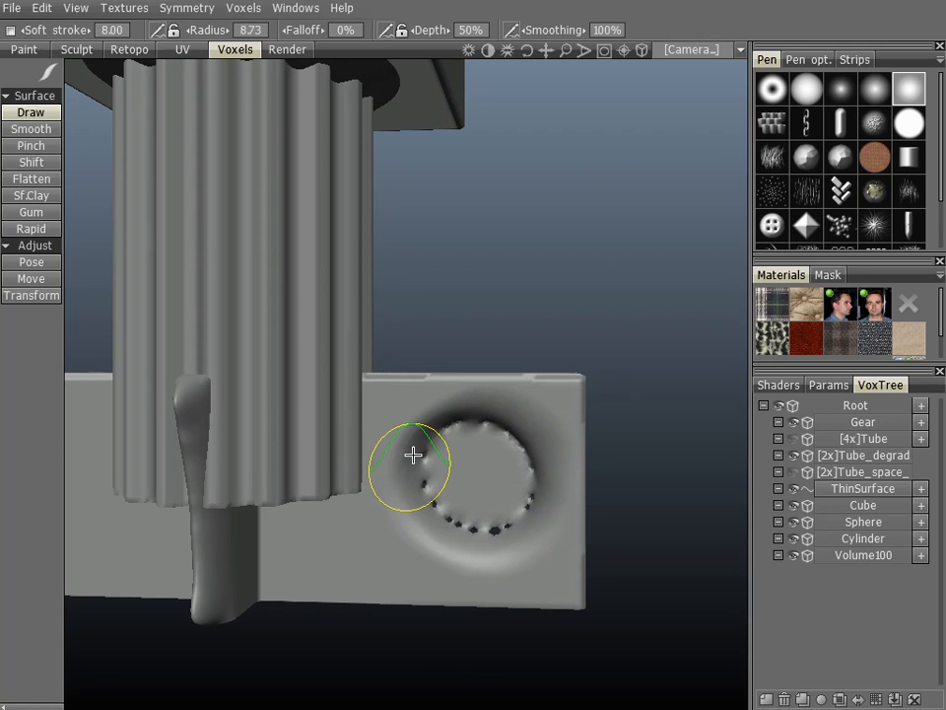
pyautogui.moveTo(472, 518)
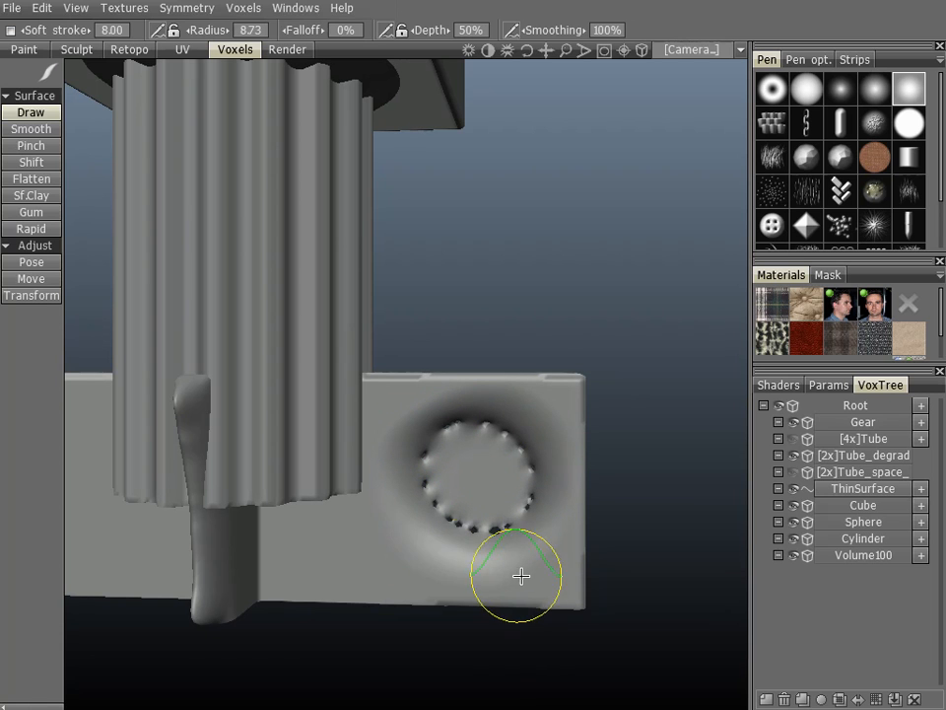
pyautogui.moveTo(524, 404)
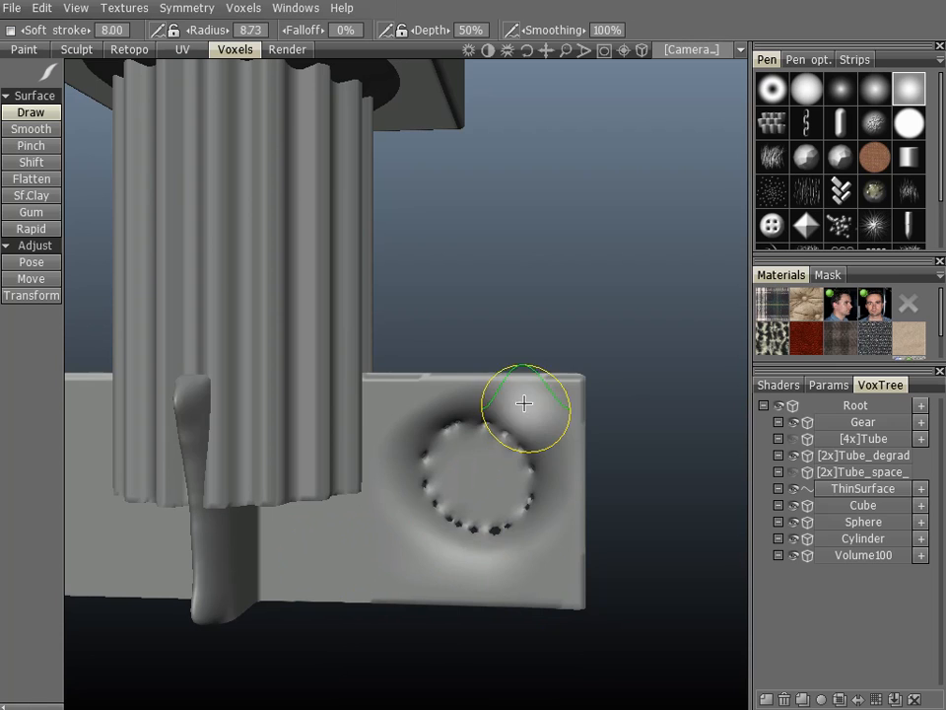
# Step: Paint surface Draw strokes around the ringed dent and along the right board's bottom edge
pyautogui.moveTo(525, 402); pyautogui.dragTo(536, 389)
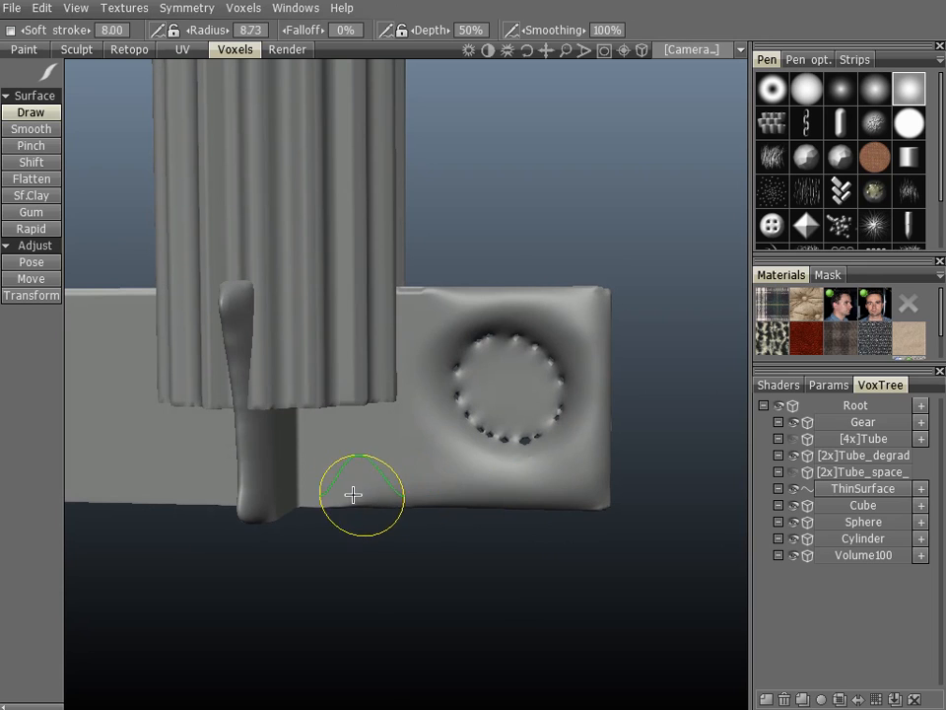
pyautogui.moveTo(352, 495); pyautogui.dragTo(406, 365)
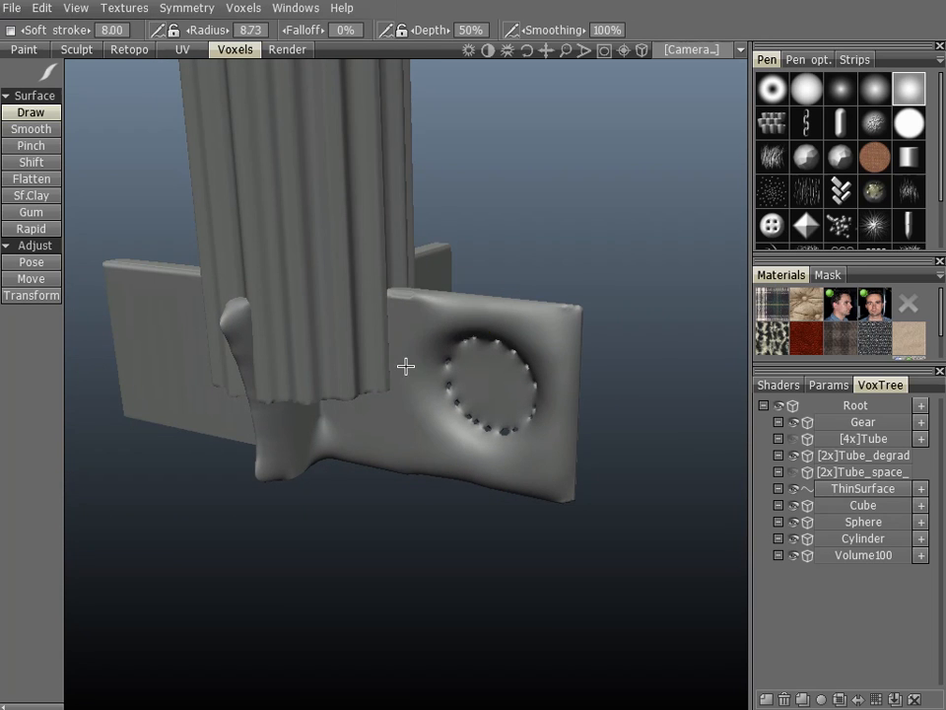
pyautogui.moveTo(501, 448)
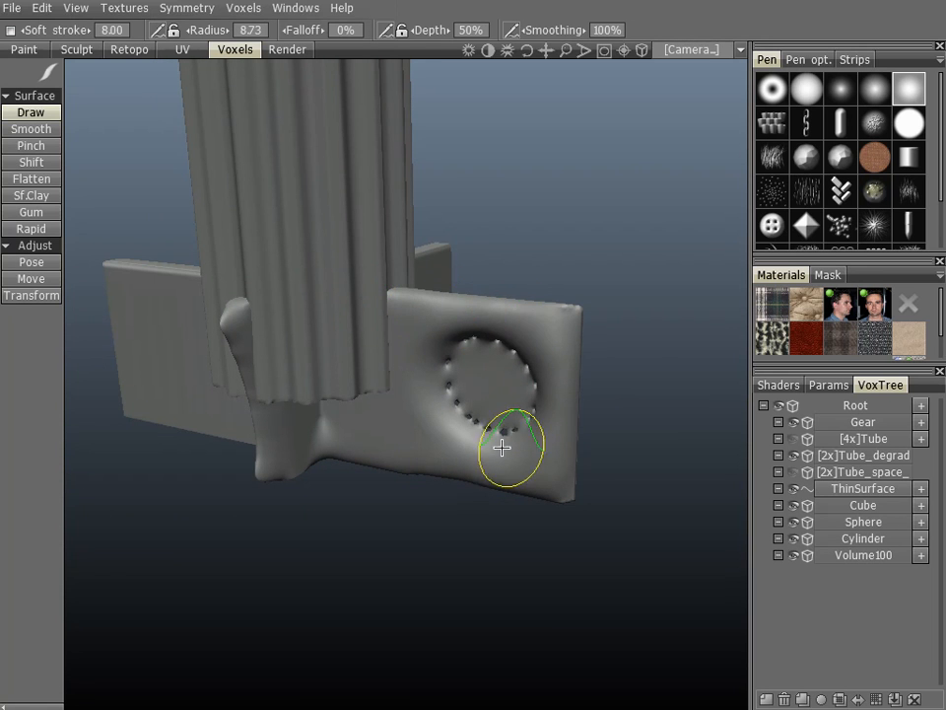